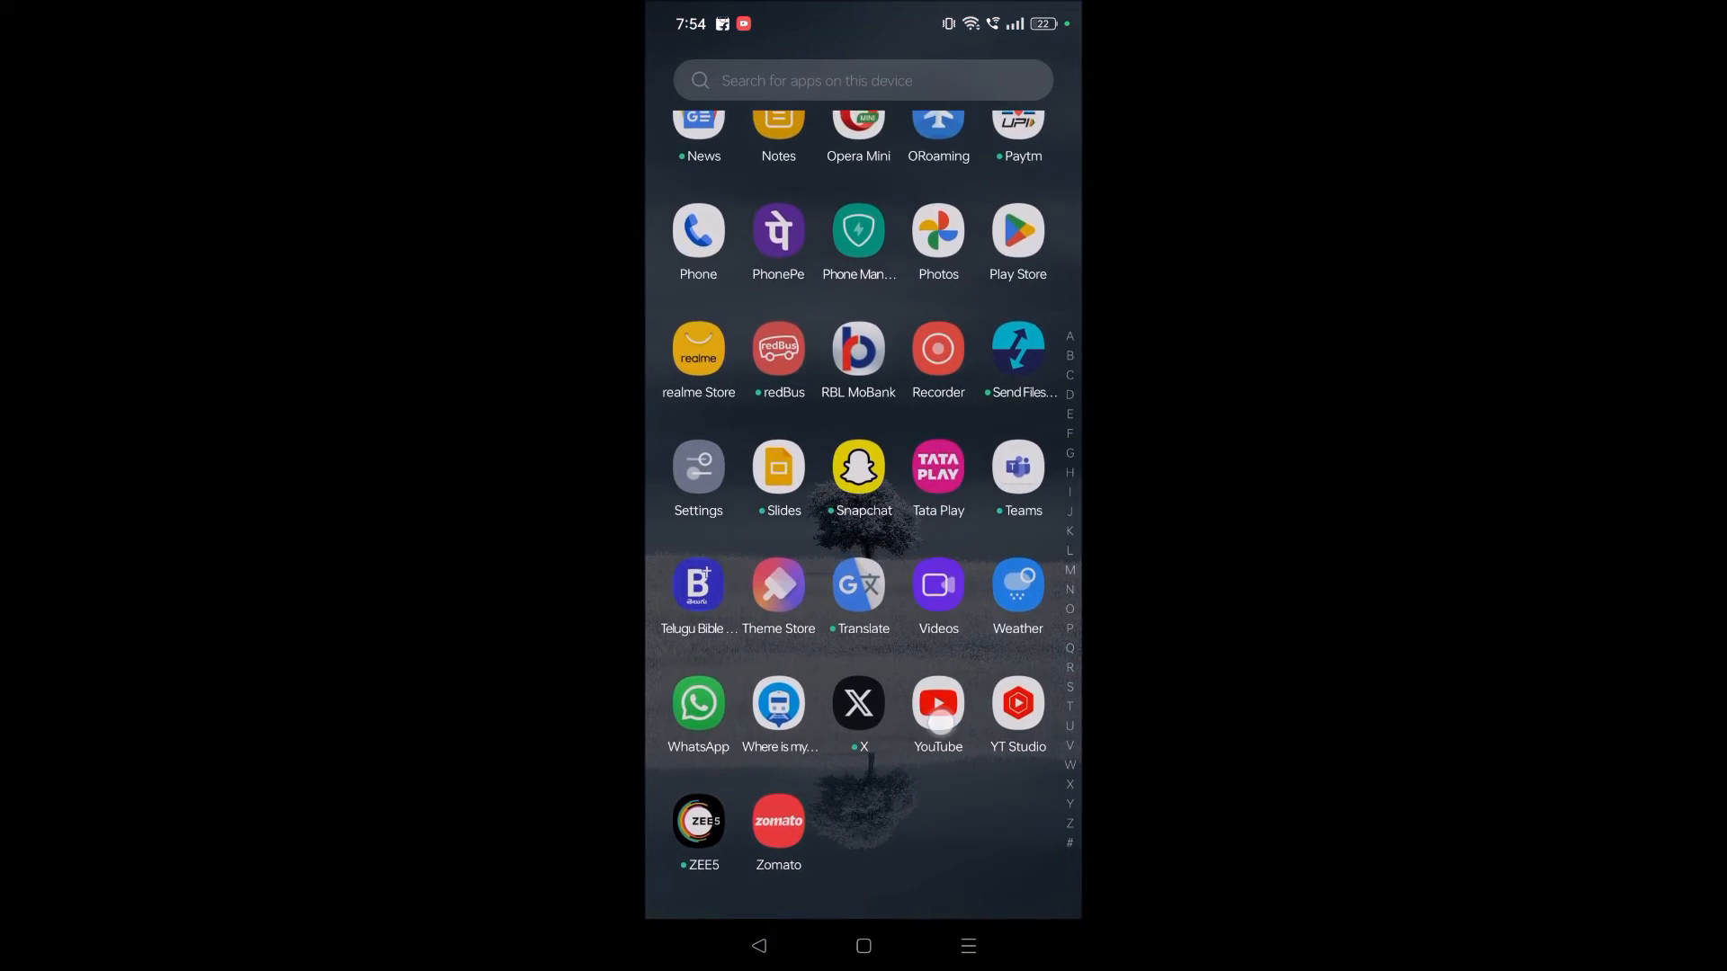
Step: Launch YouTube from the app drawer
click(937, 703)
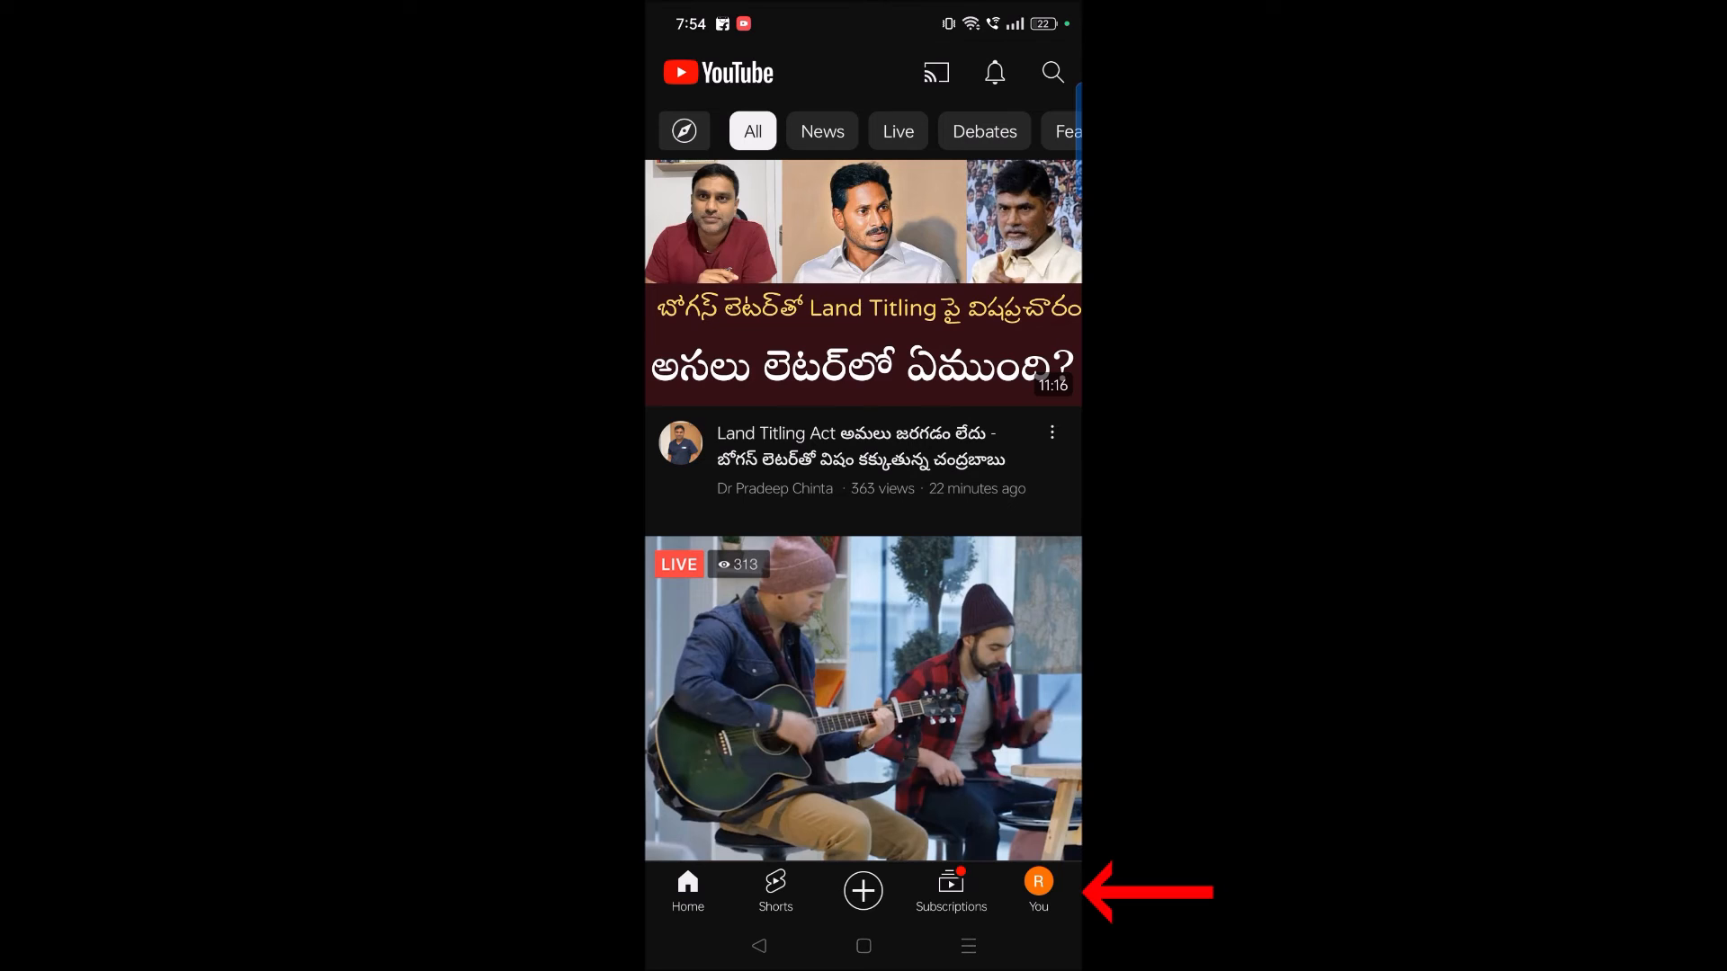
Step: Go from the You profile through Settings to Manage all history
click(1036, 889)
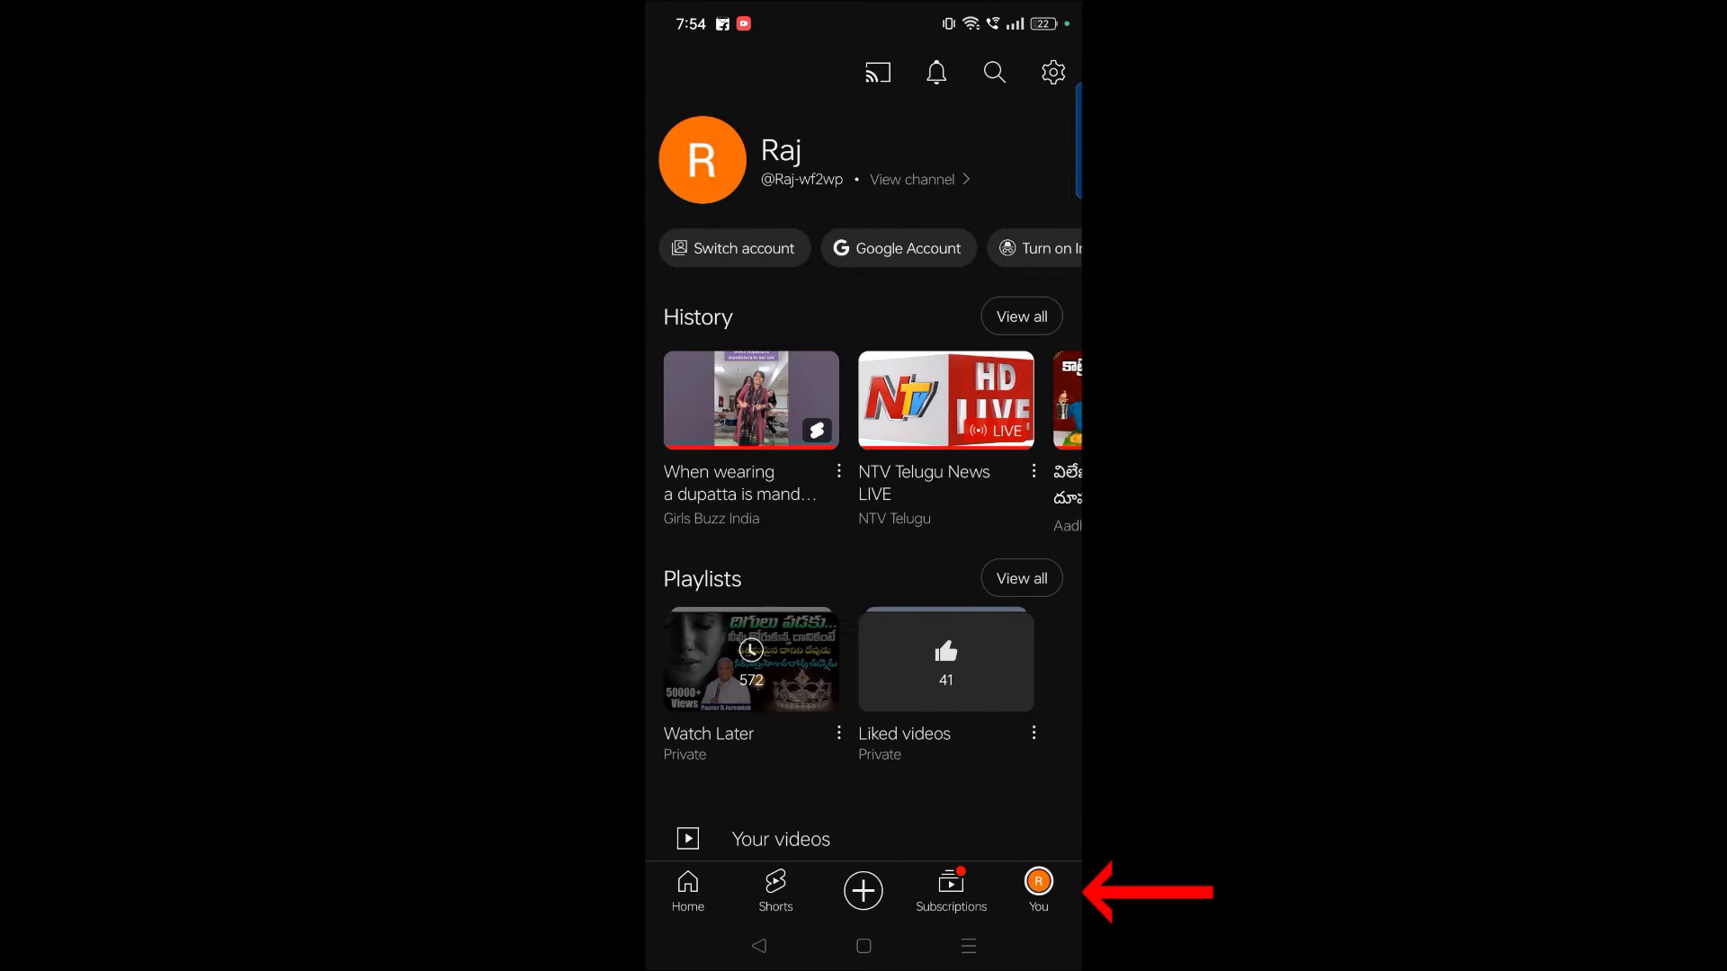
click(1051, 72)
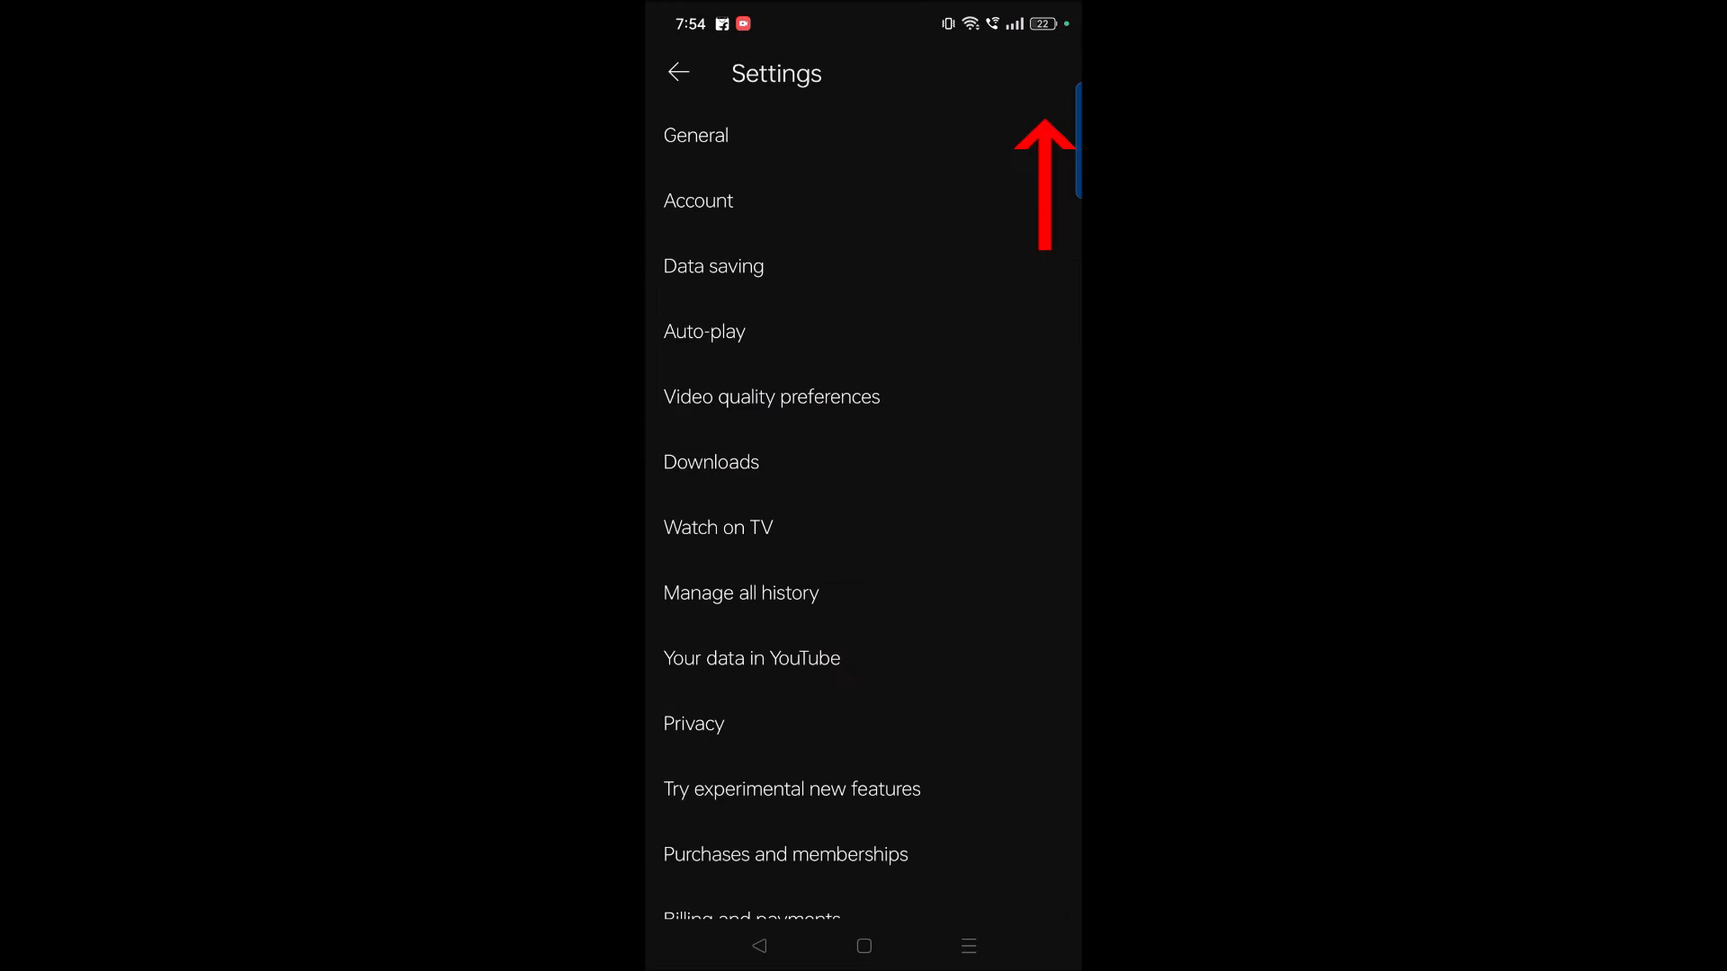
click(740, 593)
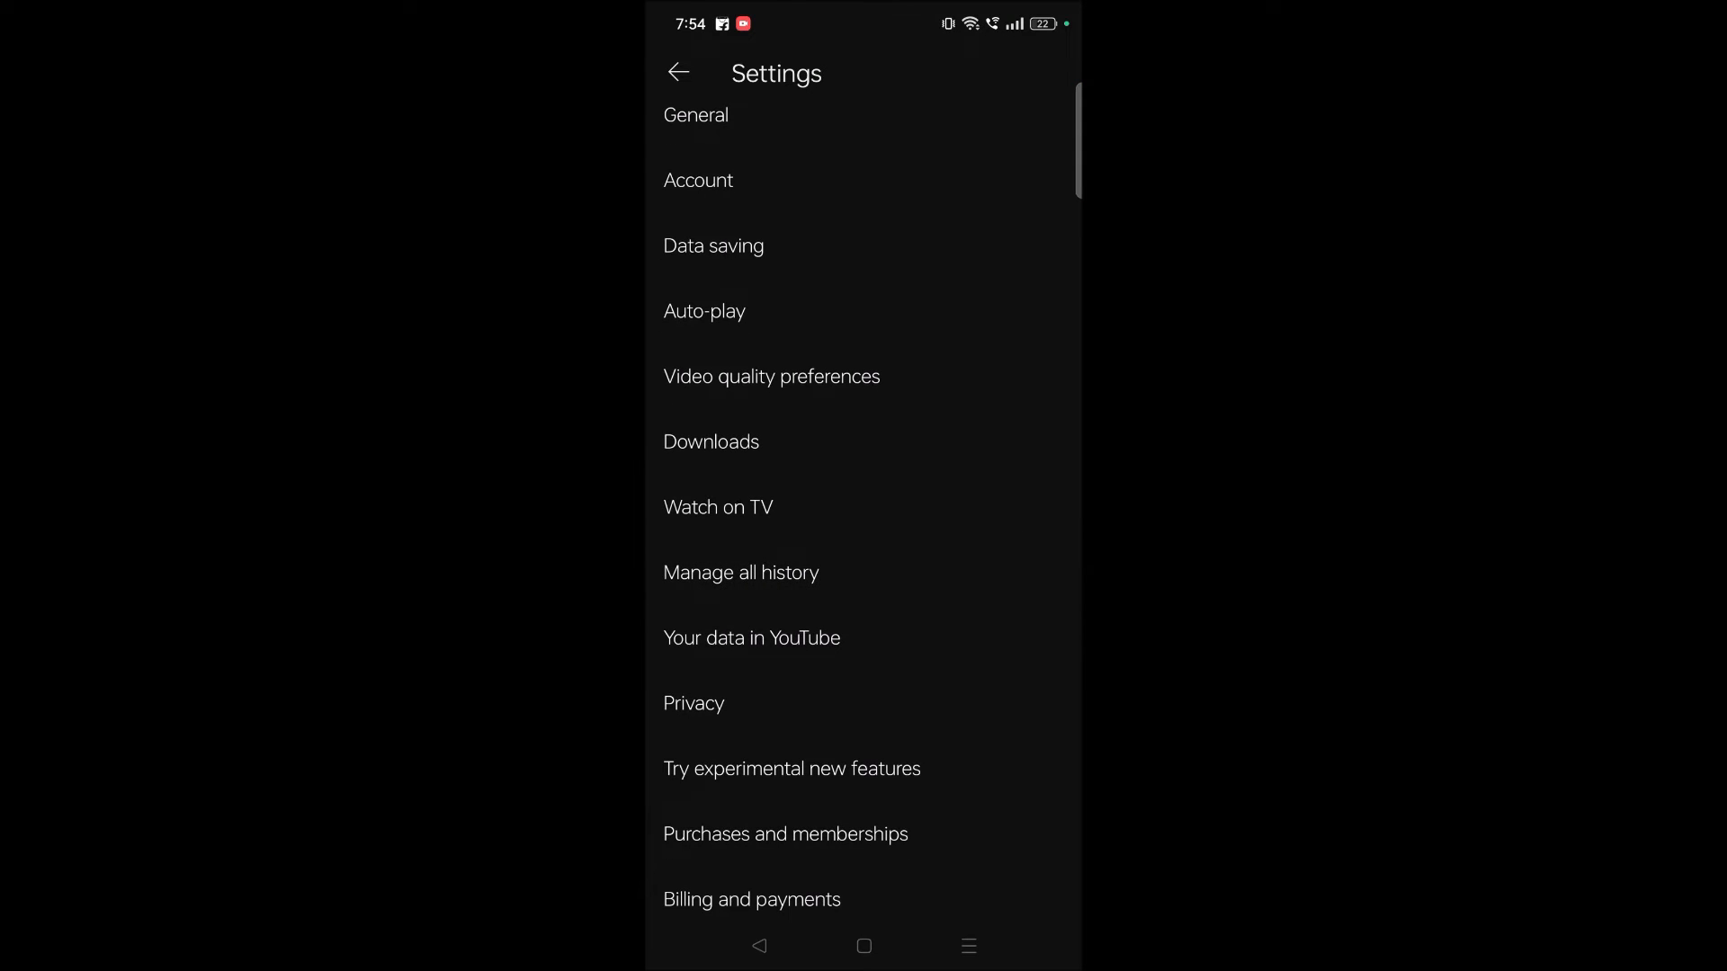
click(741, 573)
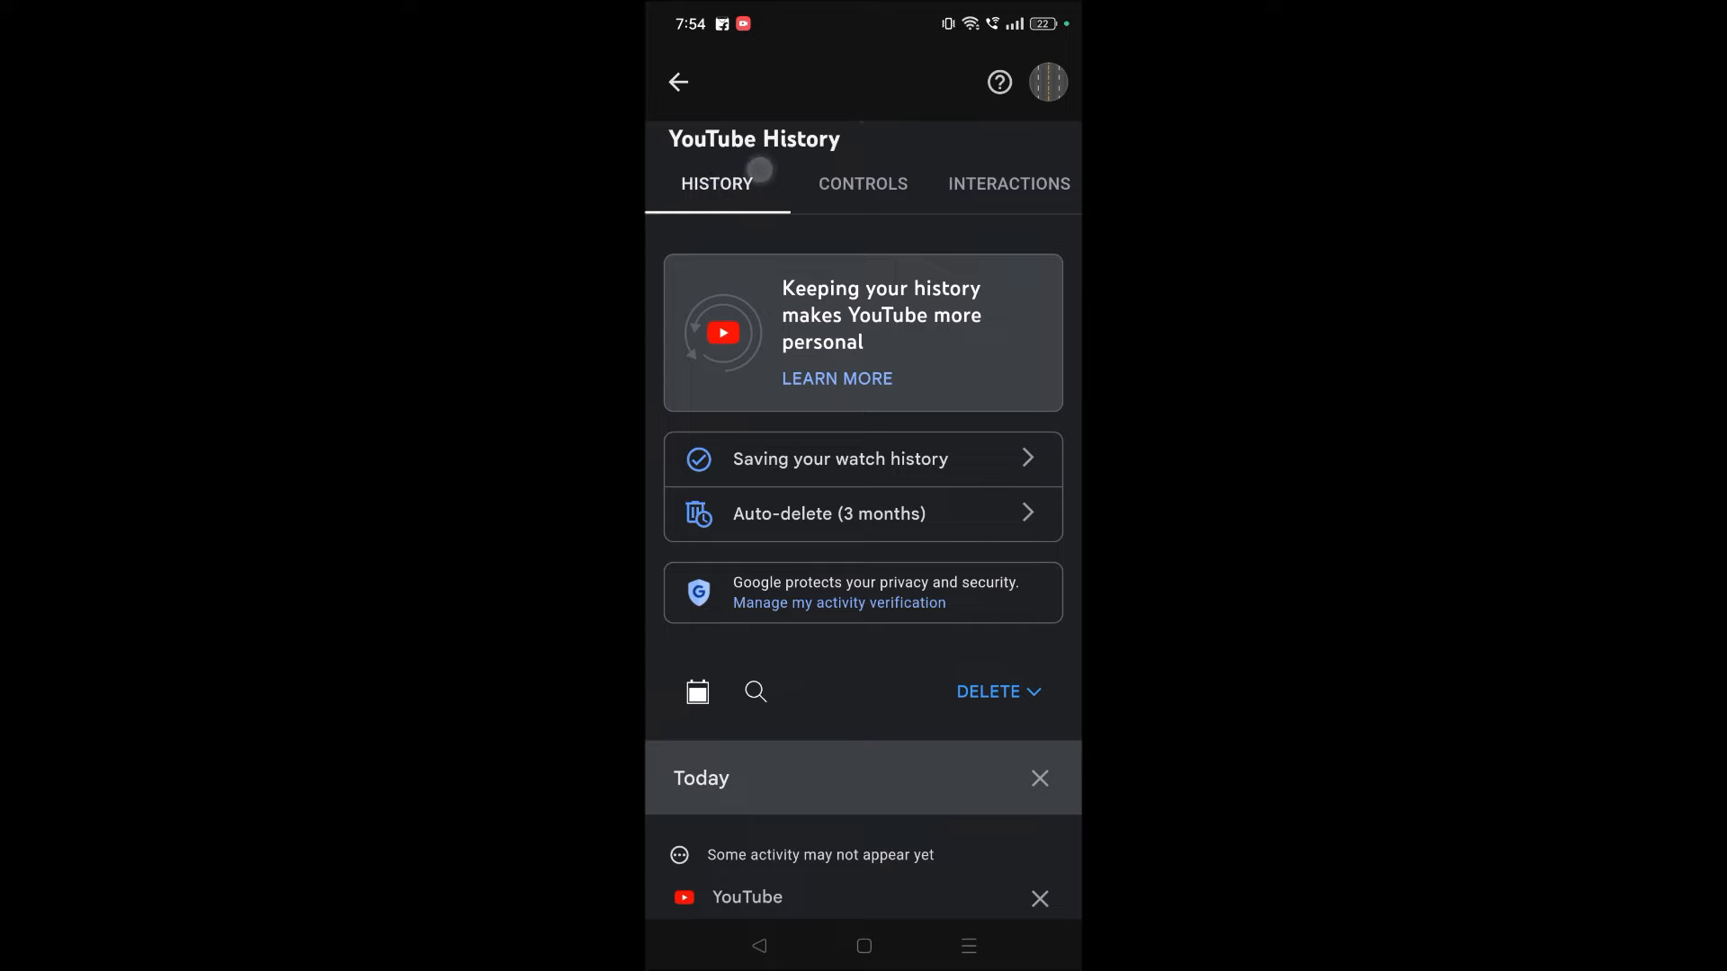
Step: Scroll through the watched-video list, then show the delete options: today, custom range, all time
click(995, 691)
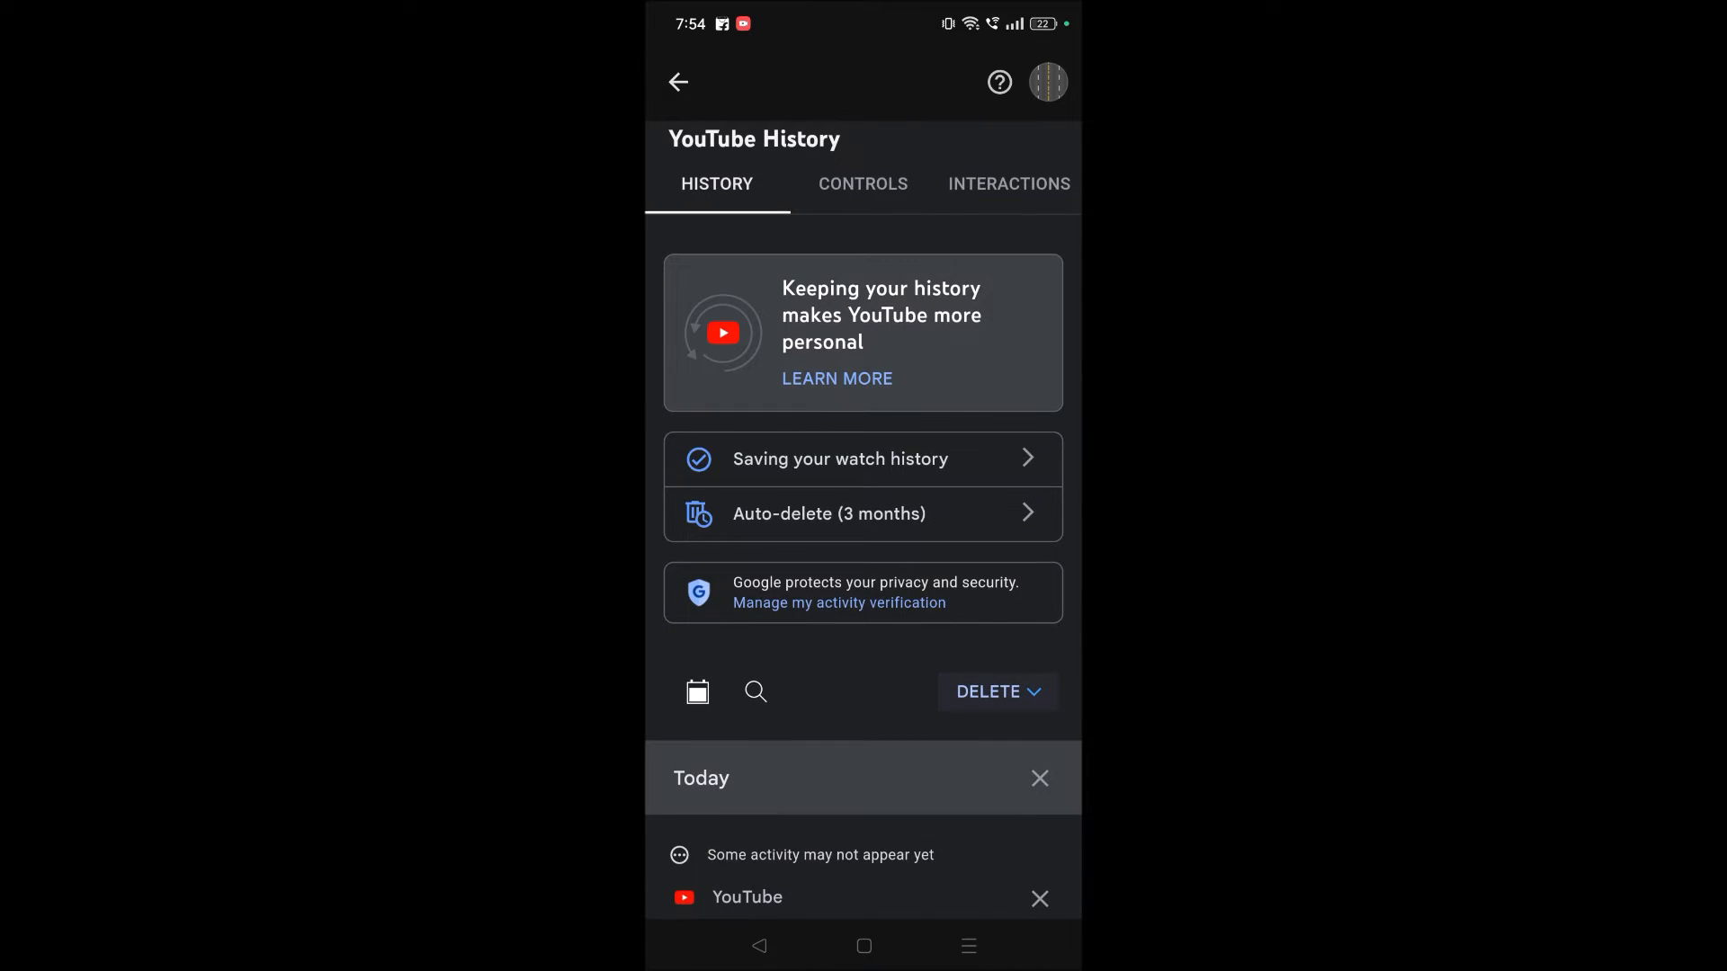
scroll(down, 3)
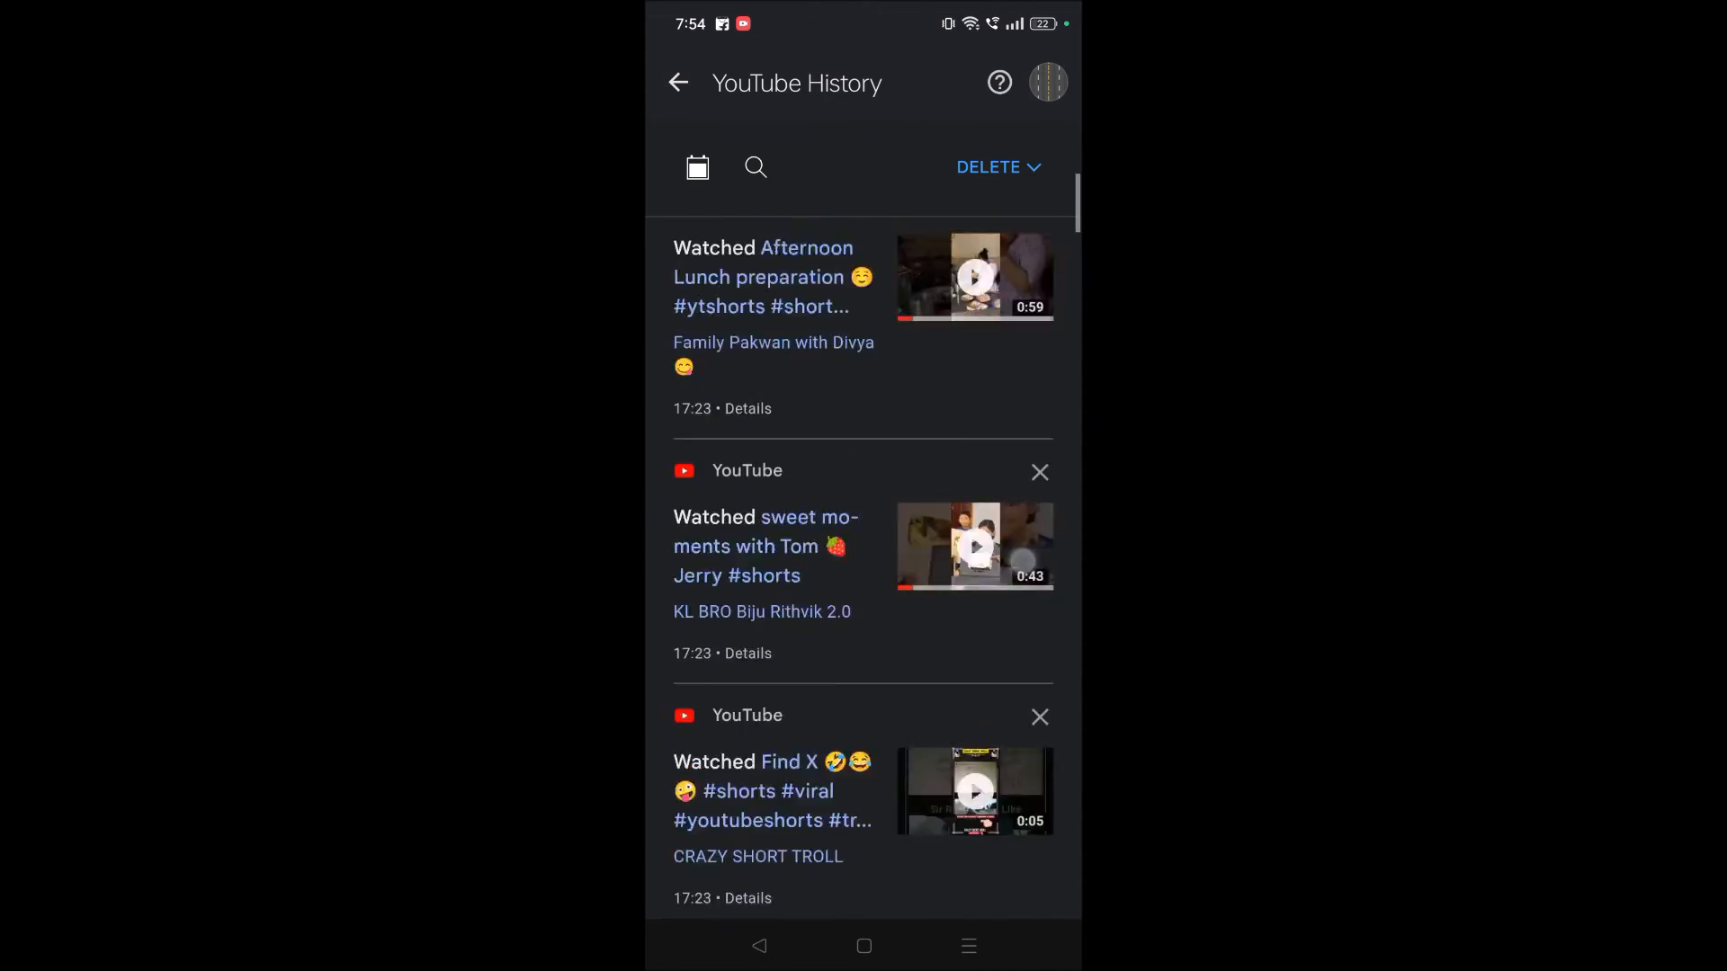
scroll(down, 3)
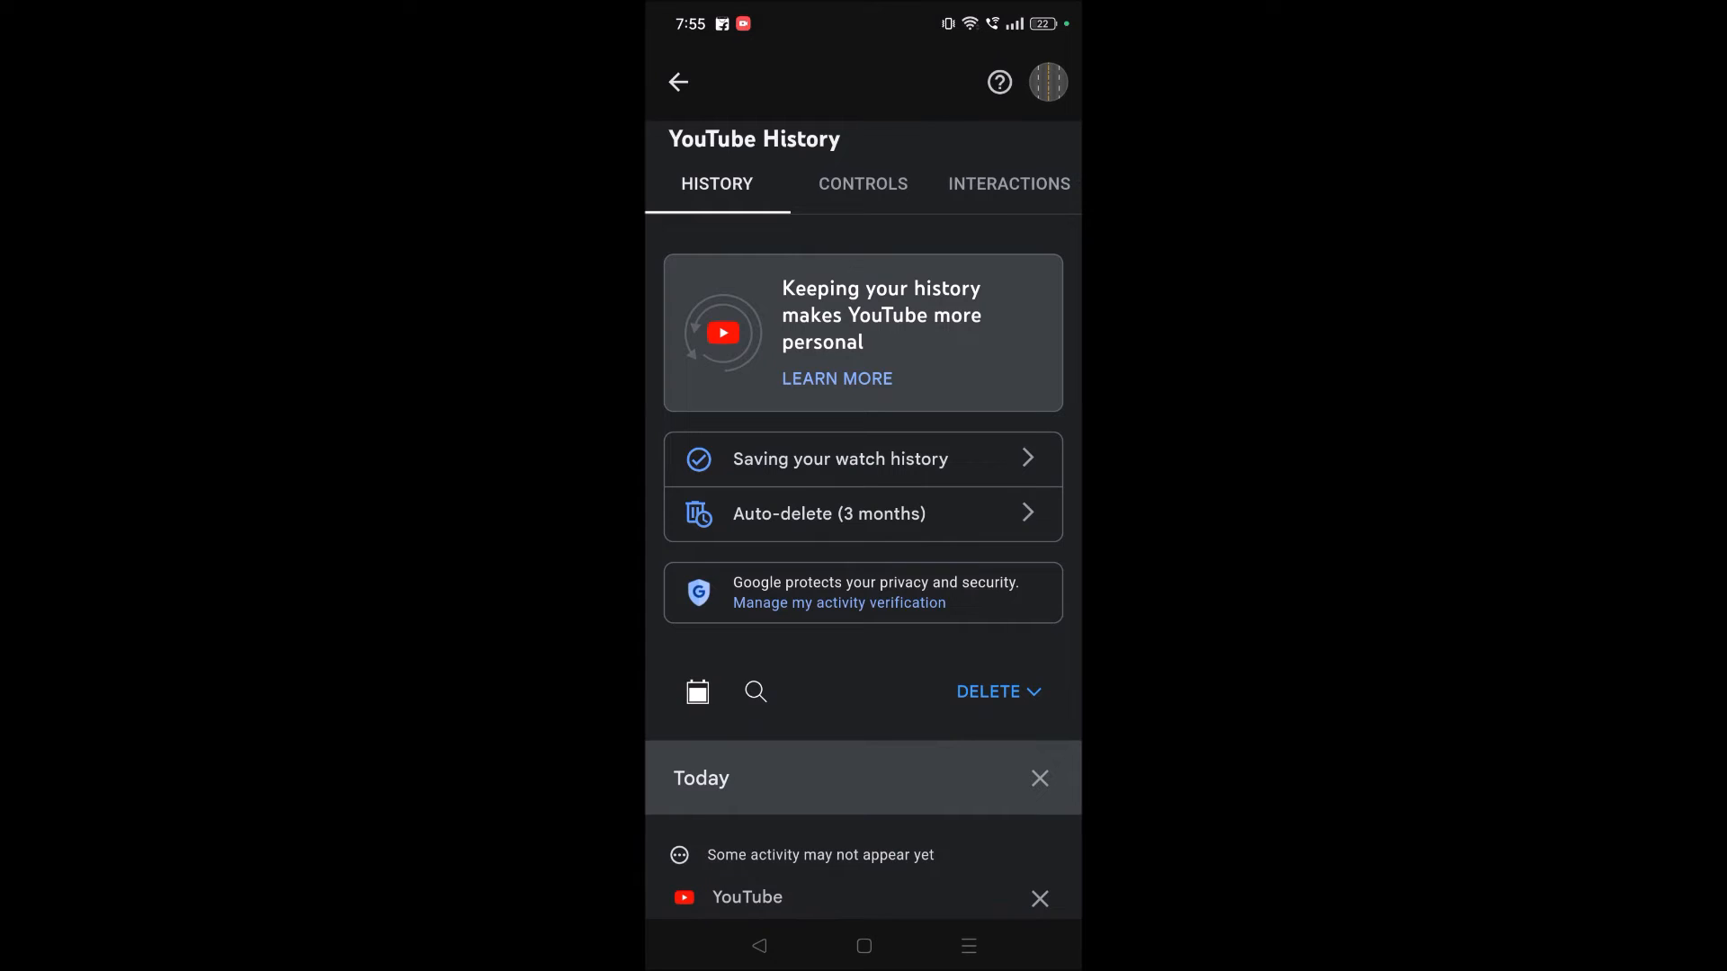
click(990, 691)
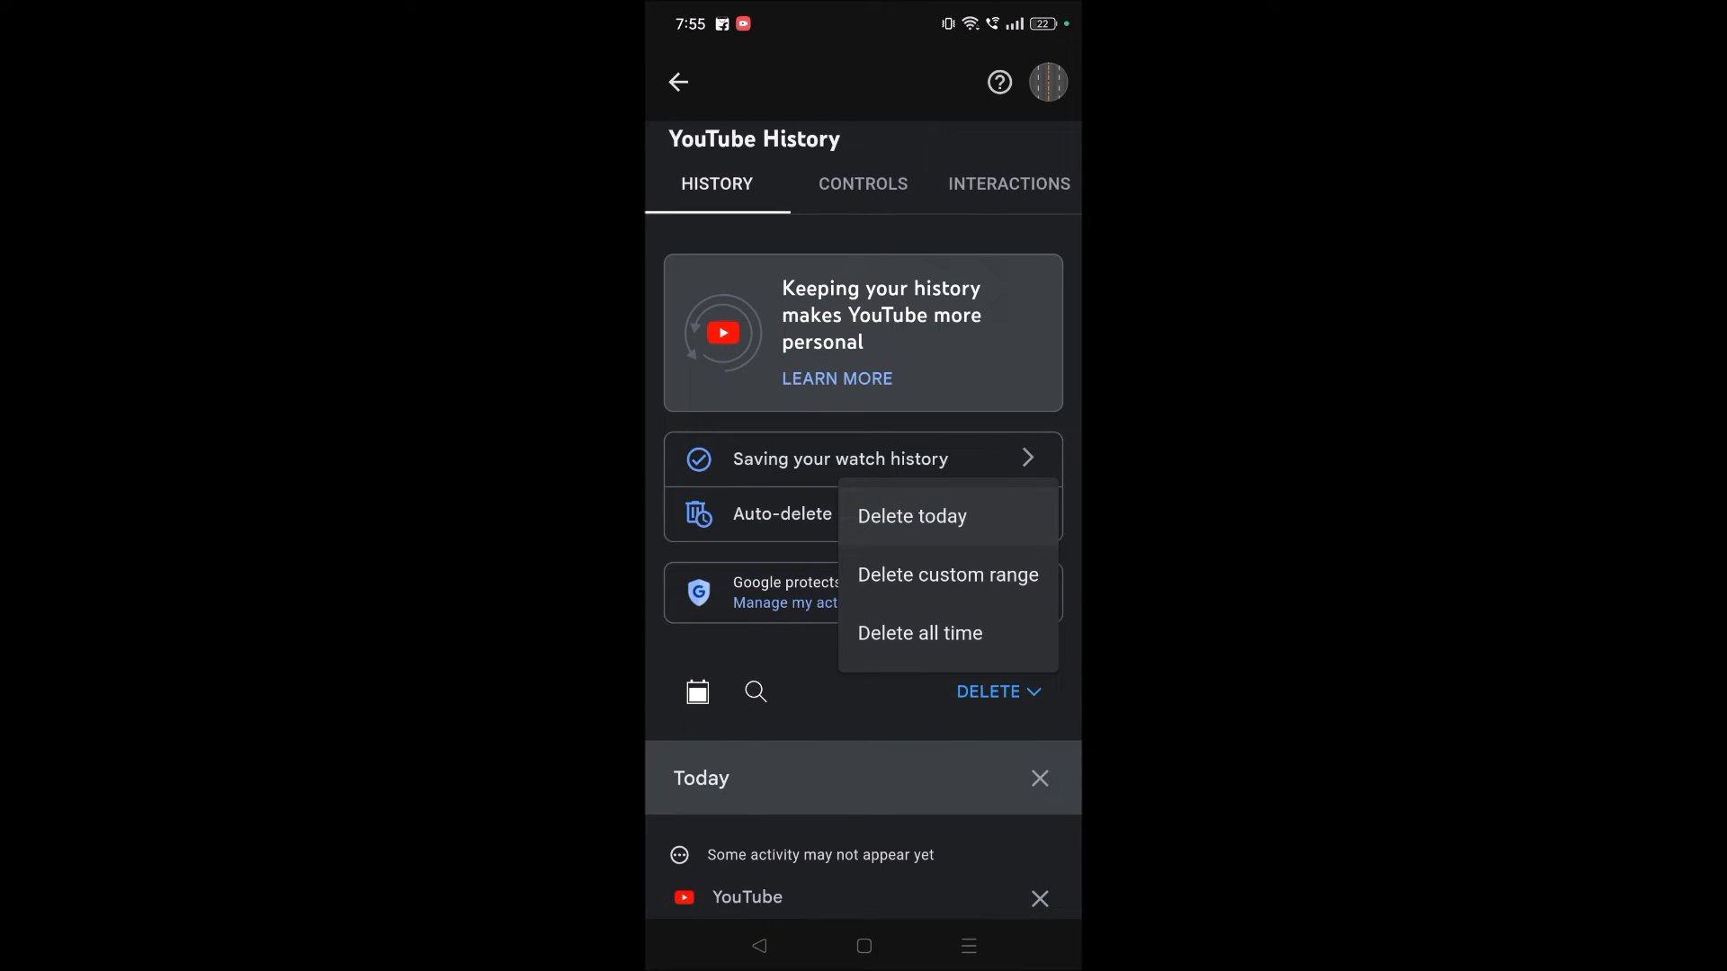
Step: Choose Delete custom range from the DELETE menu
click(918, 633)
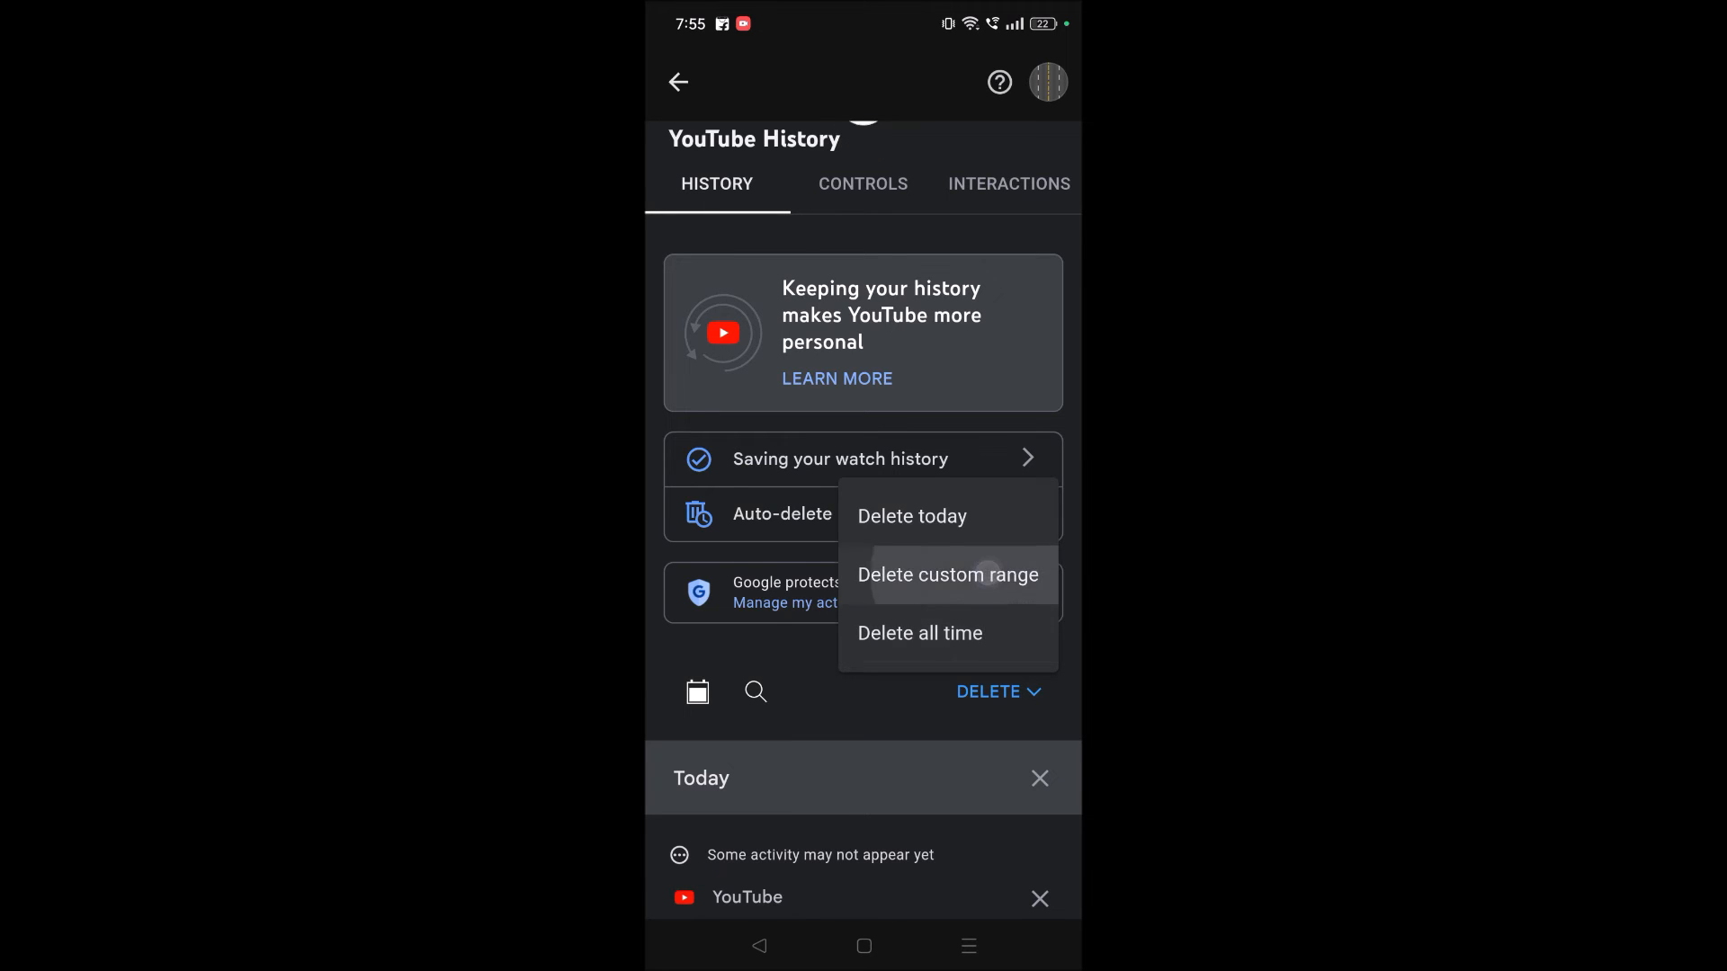
click(947, 574)
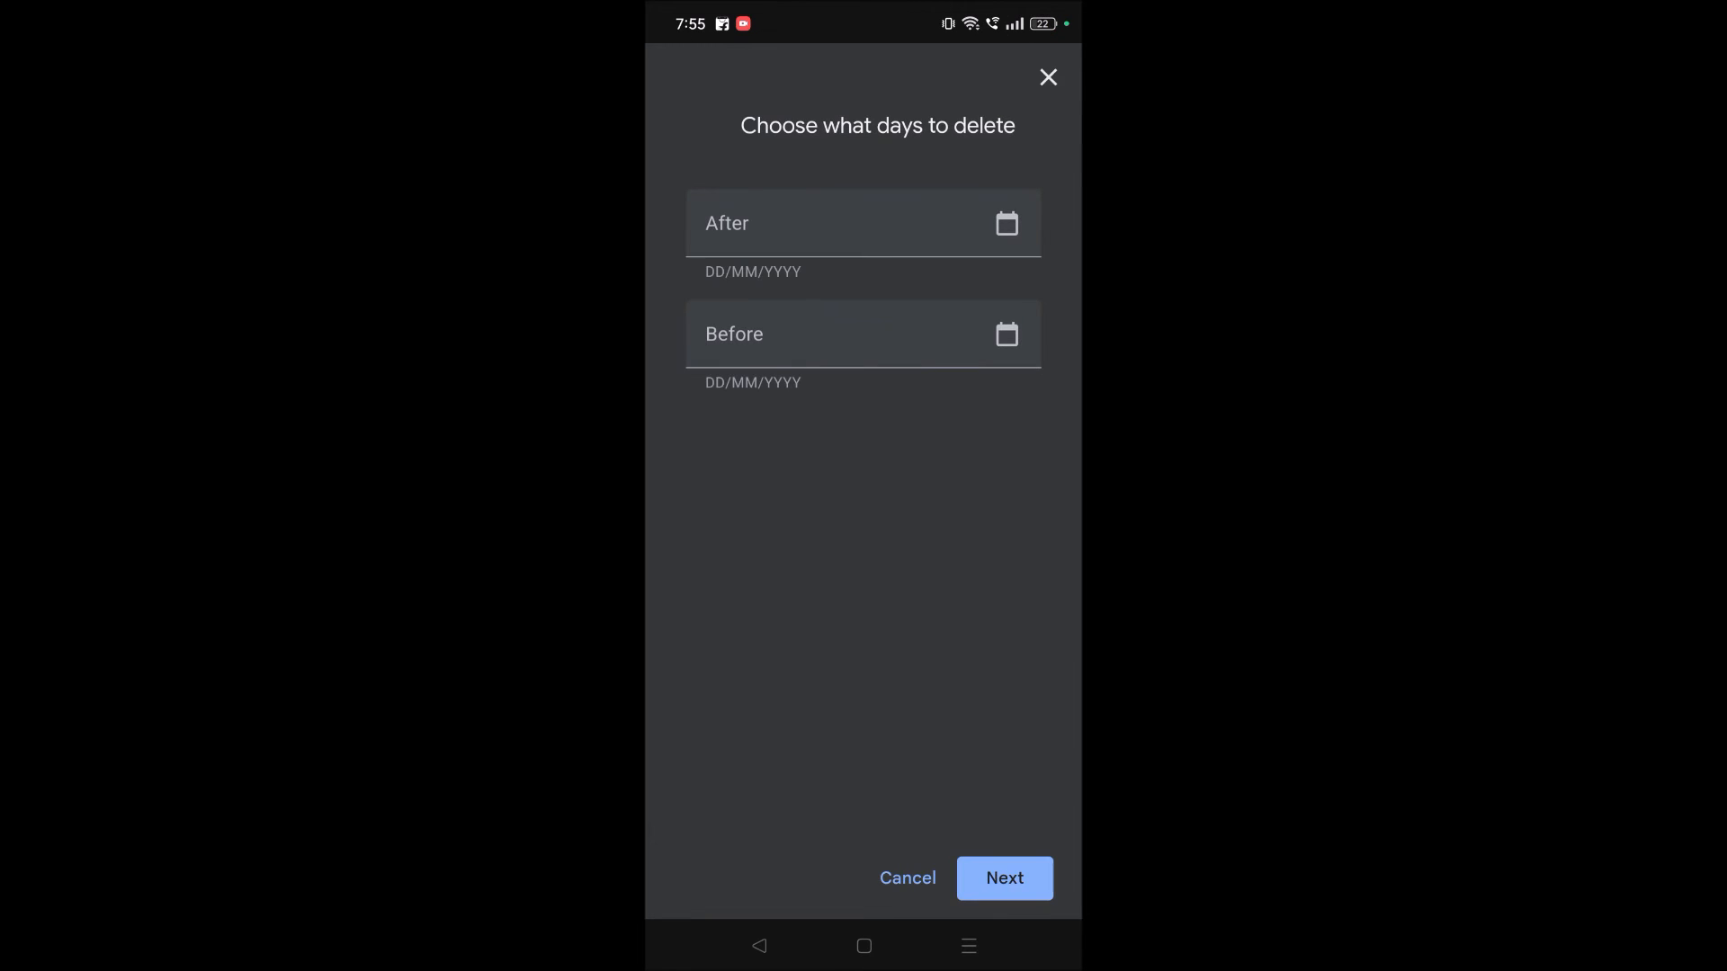
Step: Set the custom range to start after 1 April 2024 and continue to confirmation
click(863, 333)
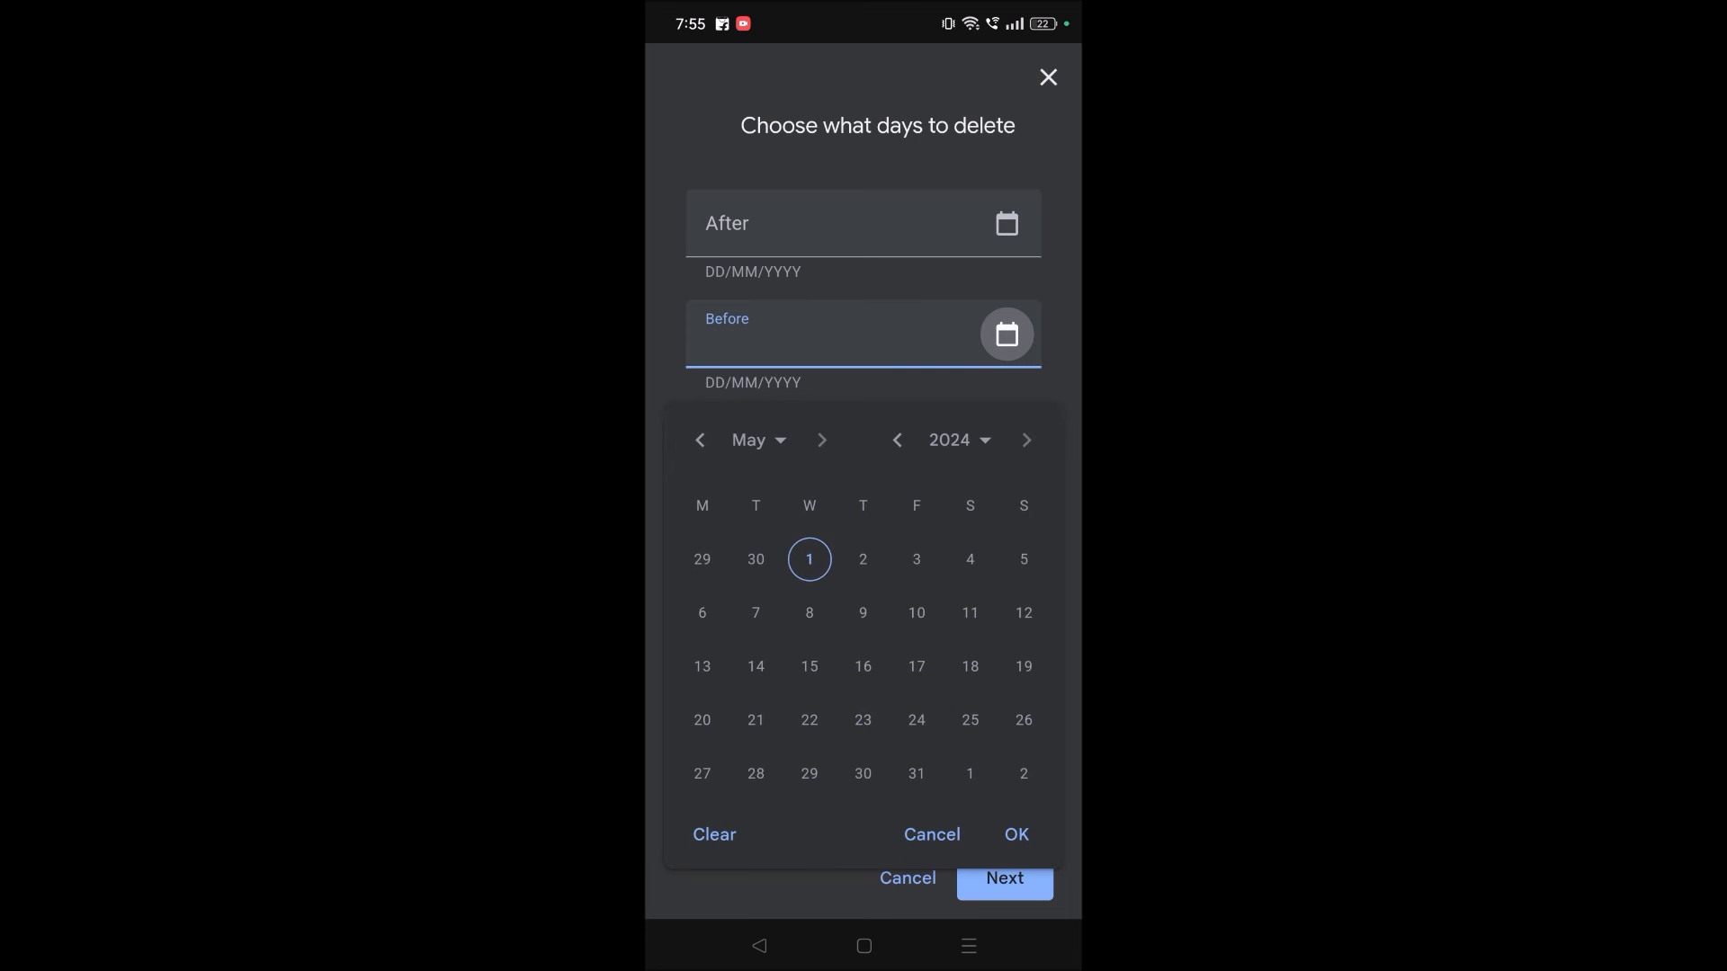
click(700, 440)
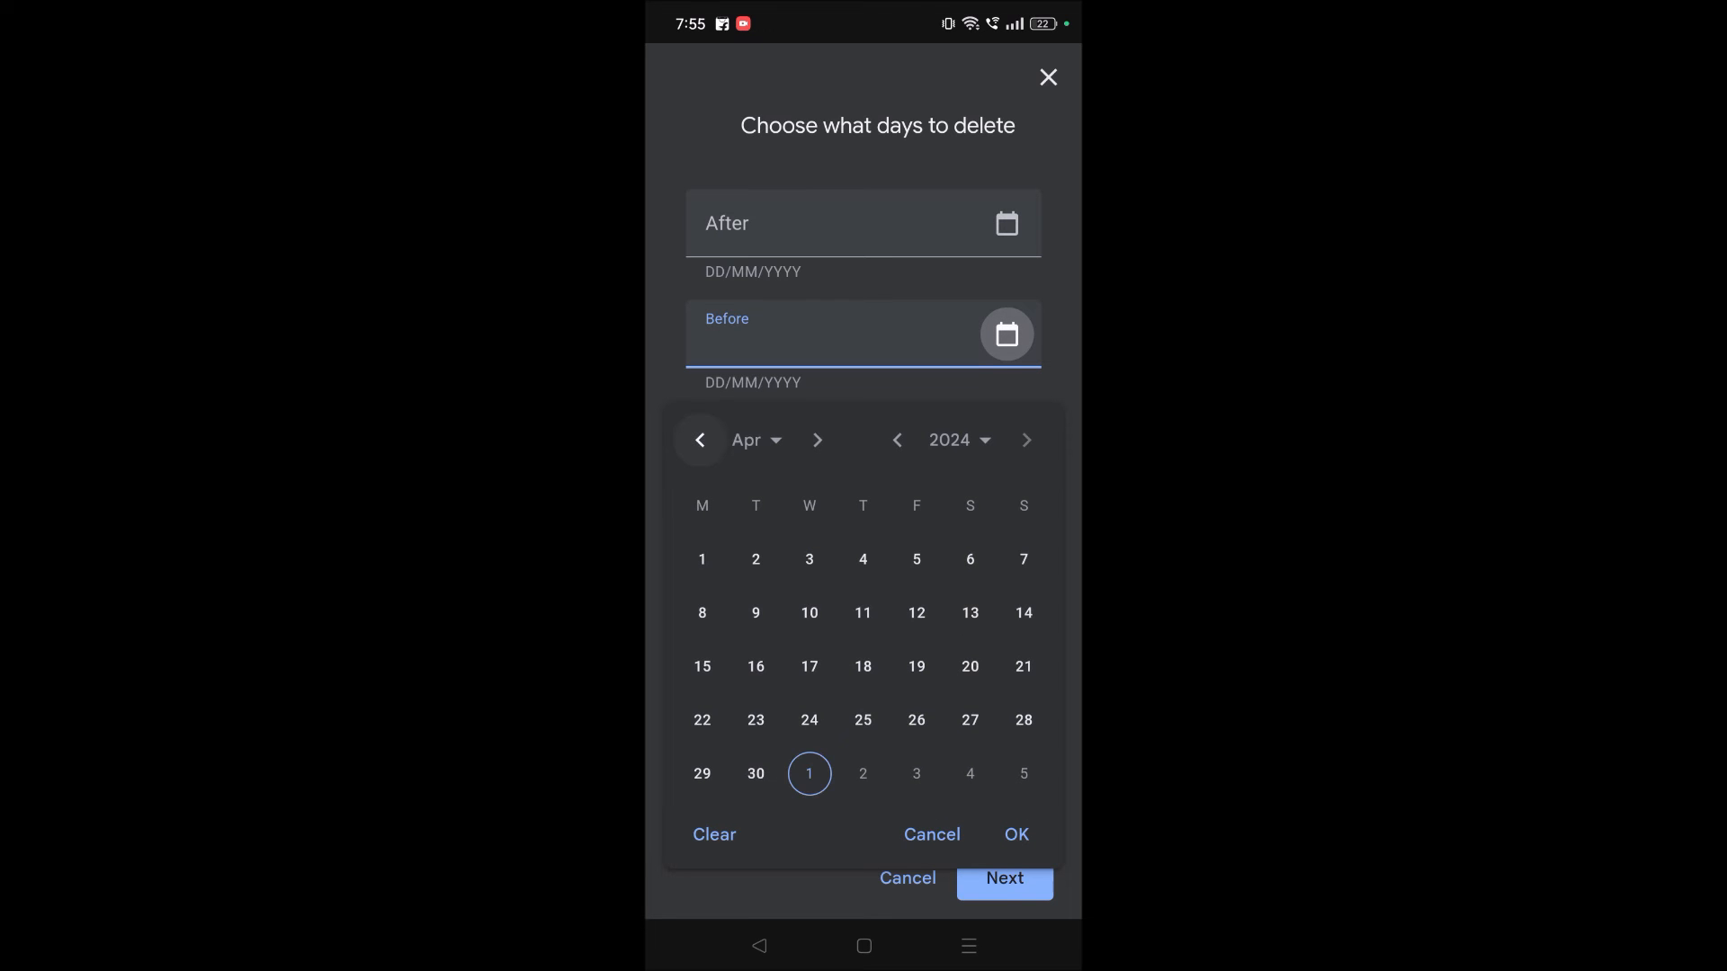
click(755, 559)
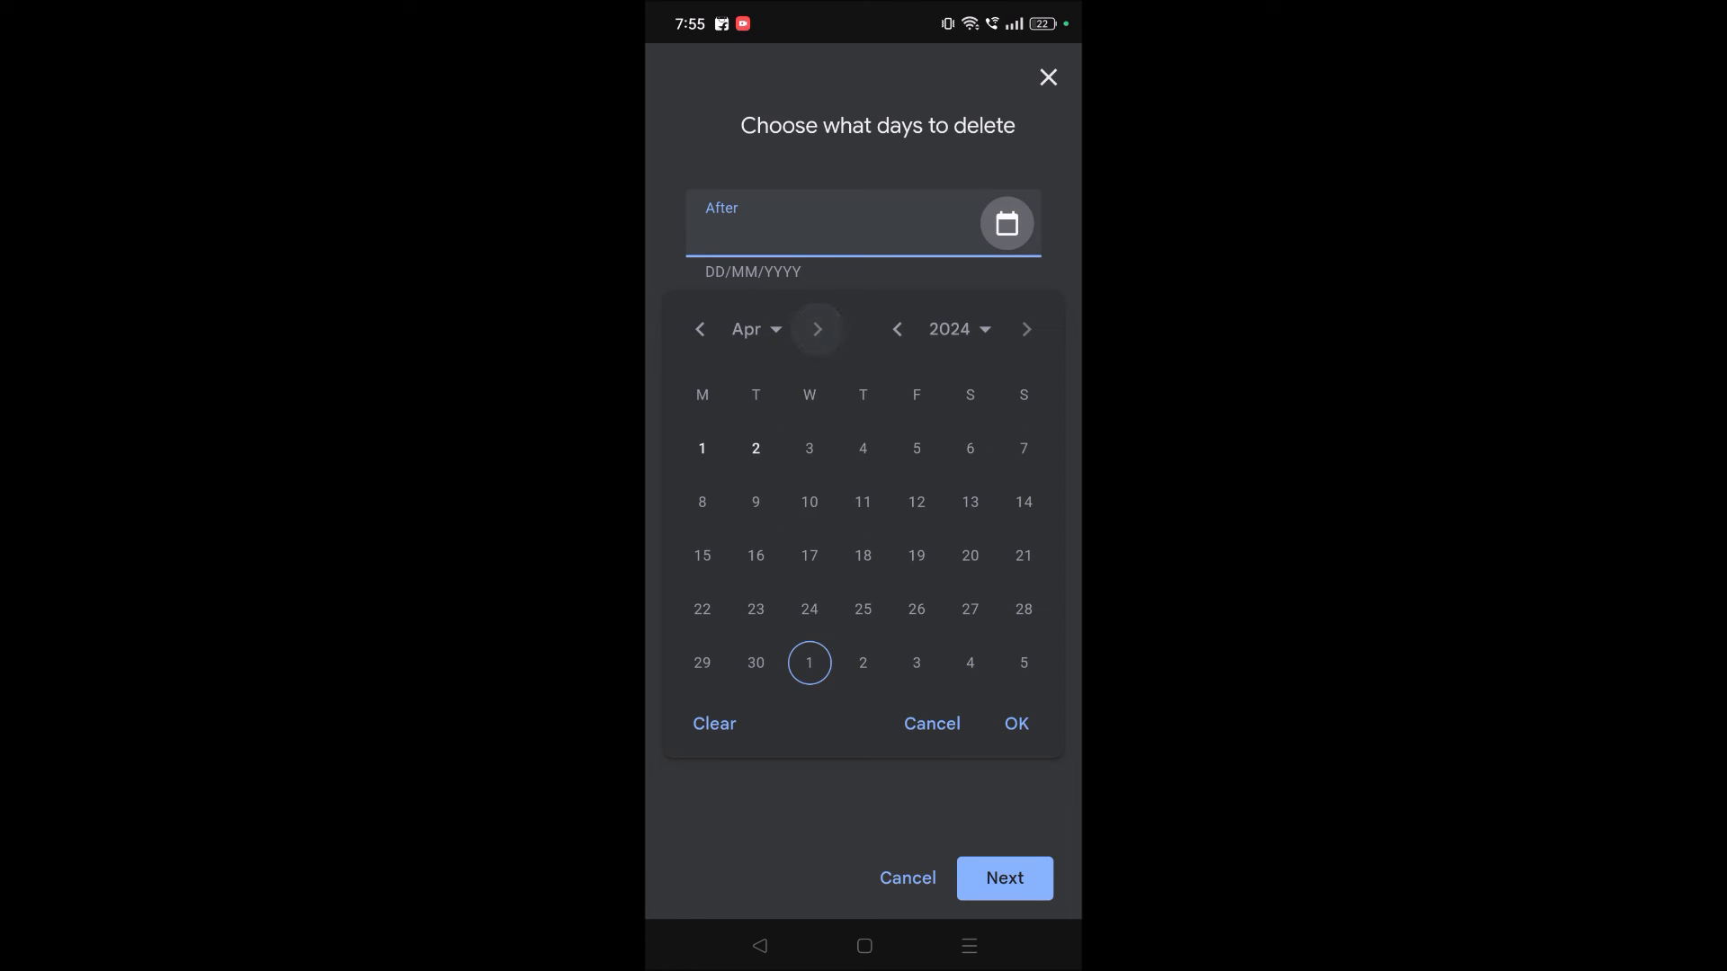
click(702, 448)
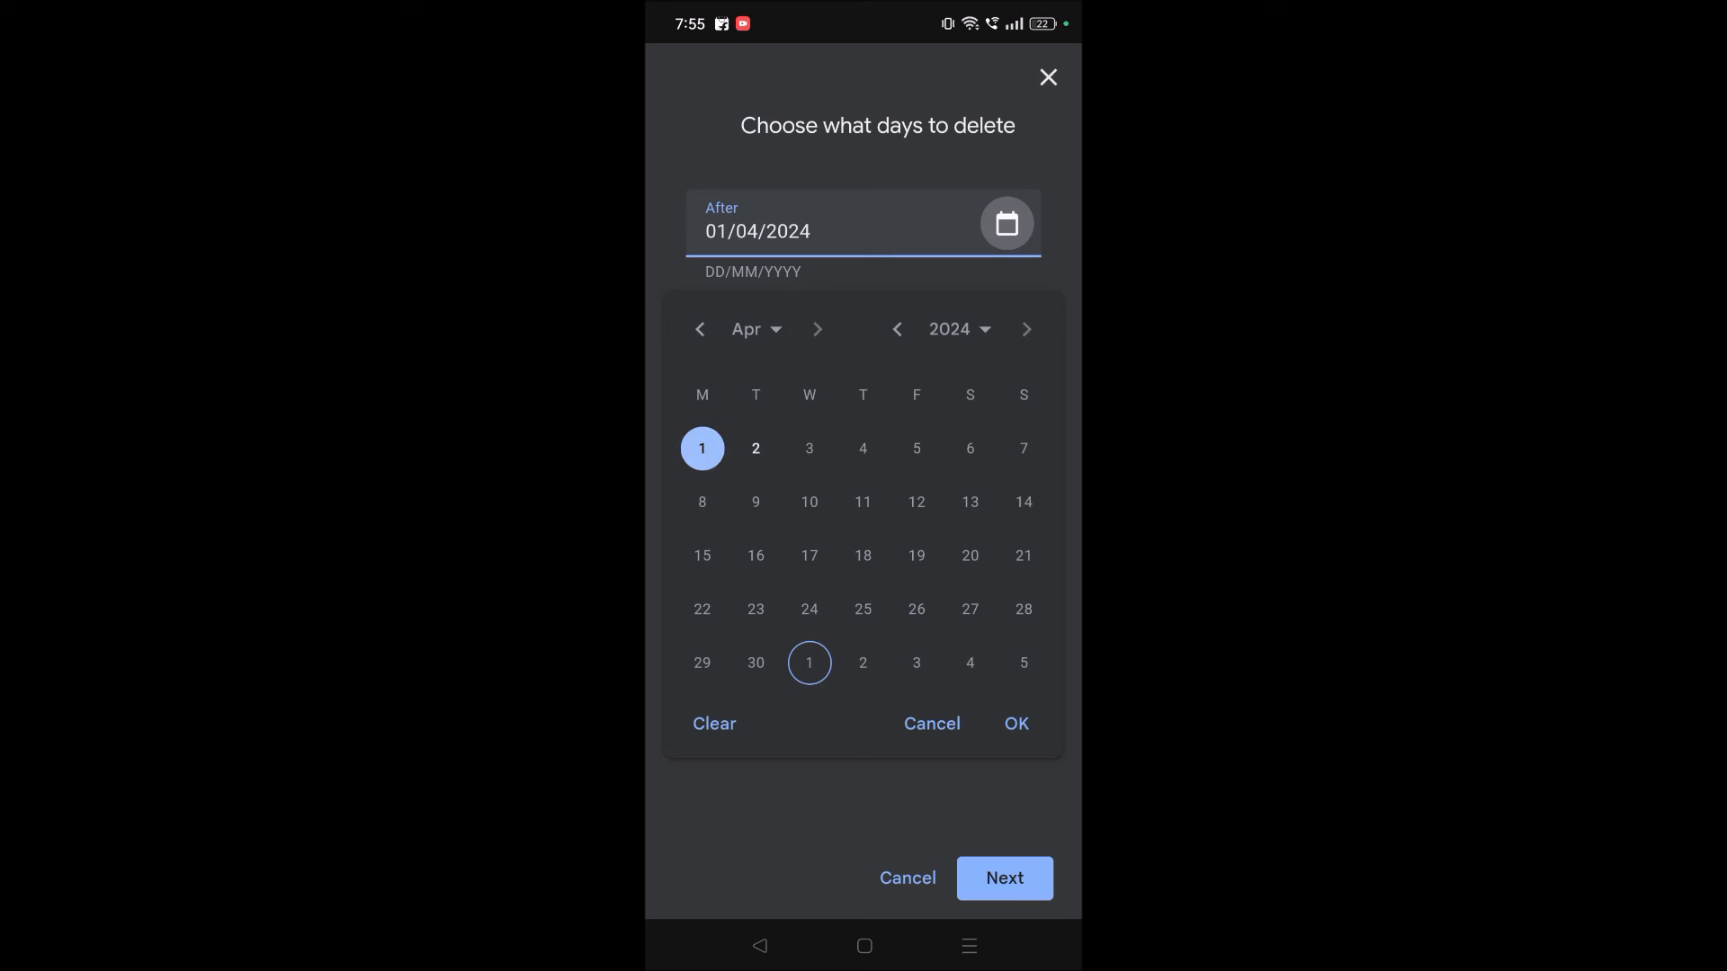
click(1004, 877)
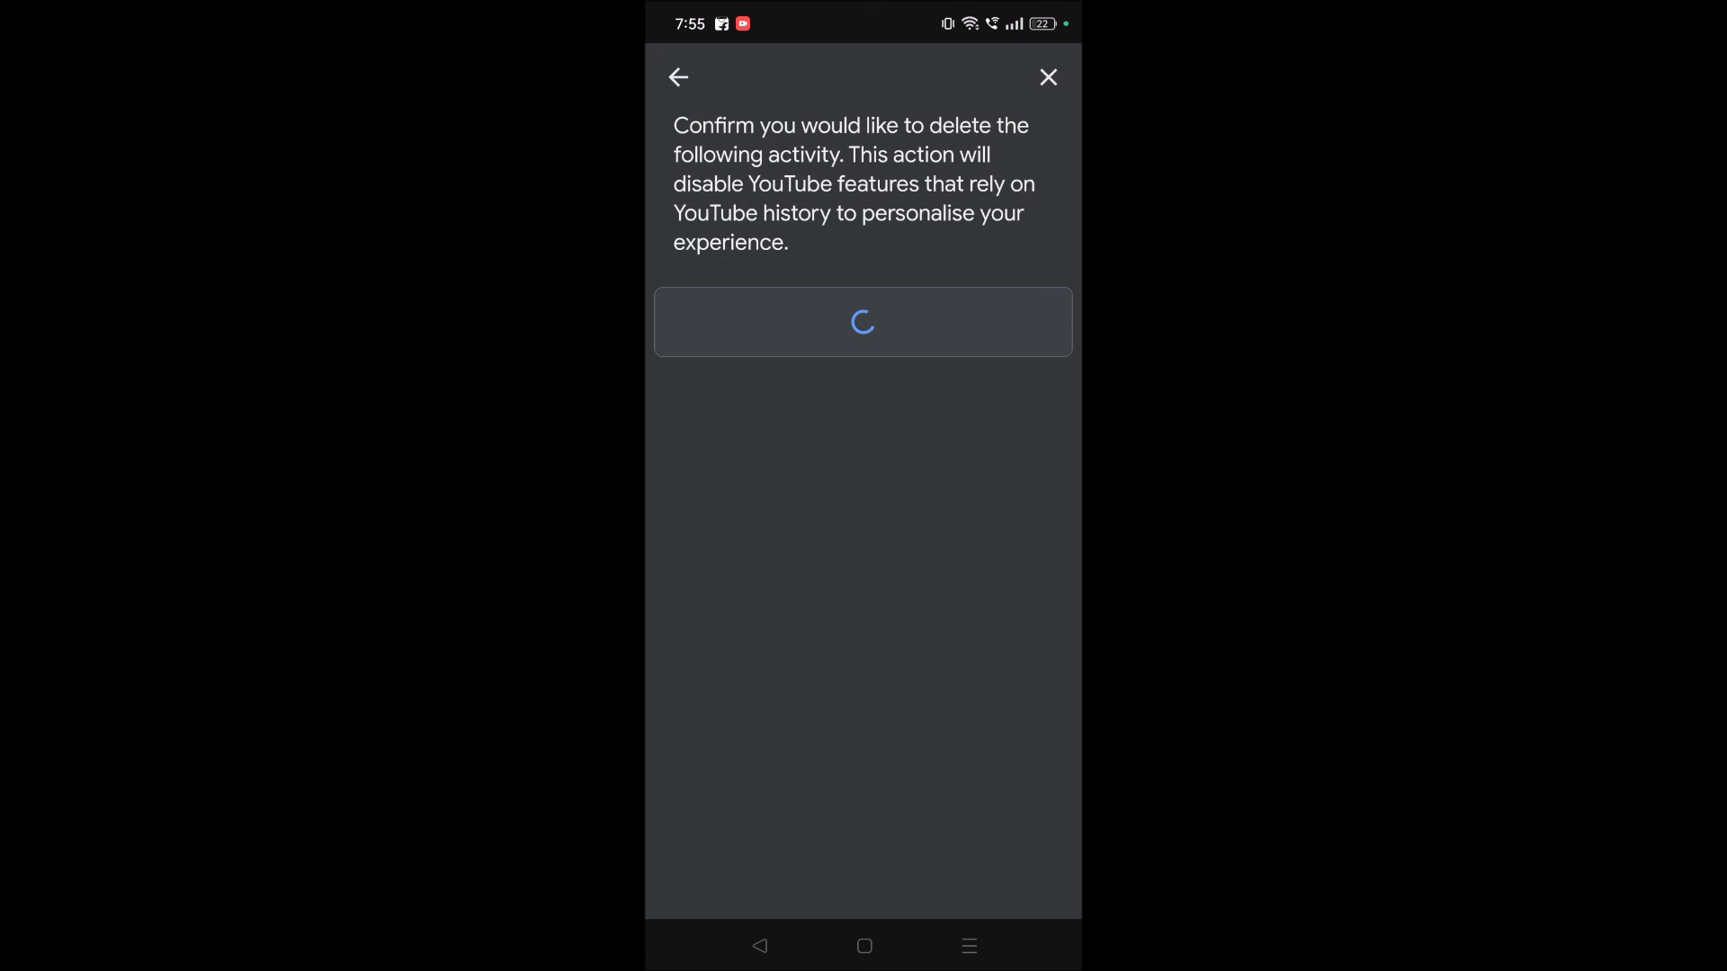